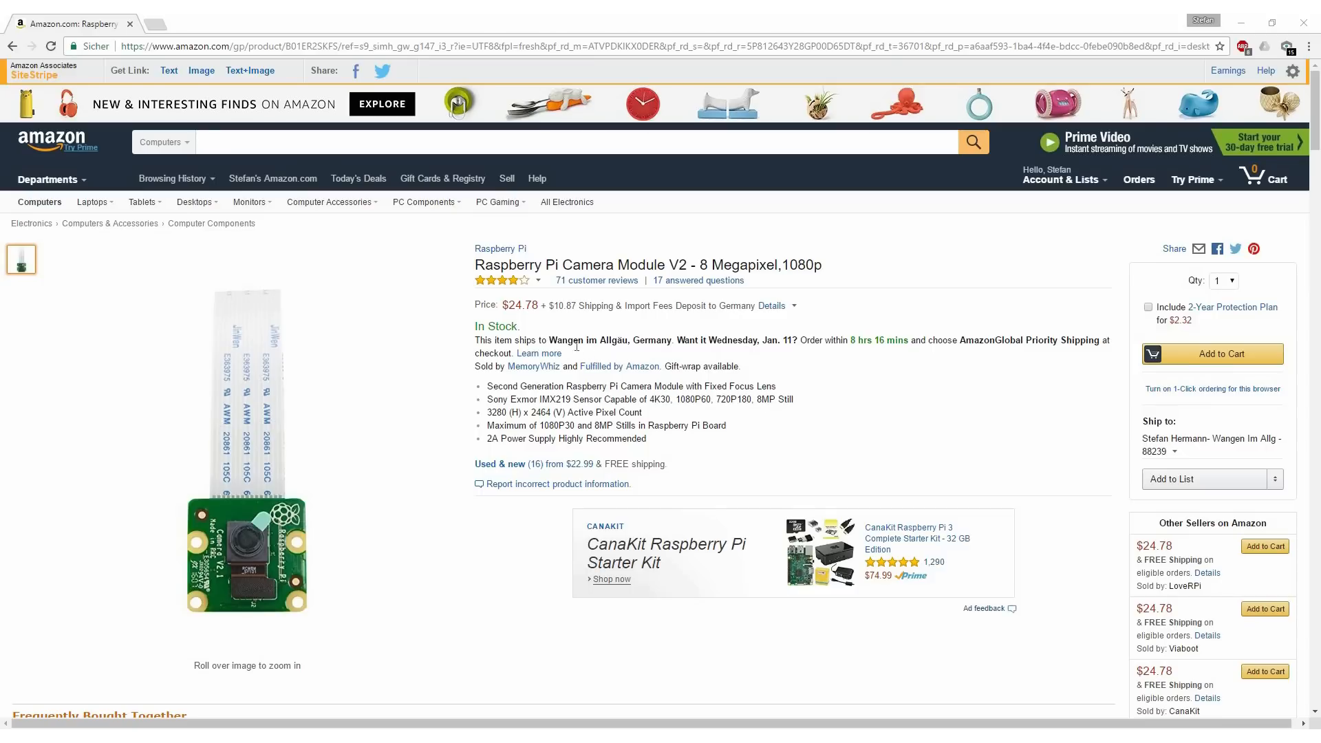
pyautogui.moveTo(247, 548)
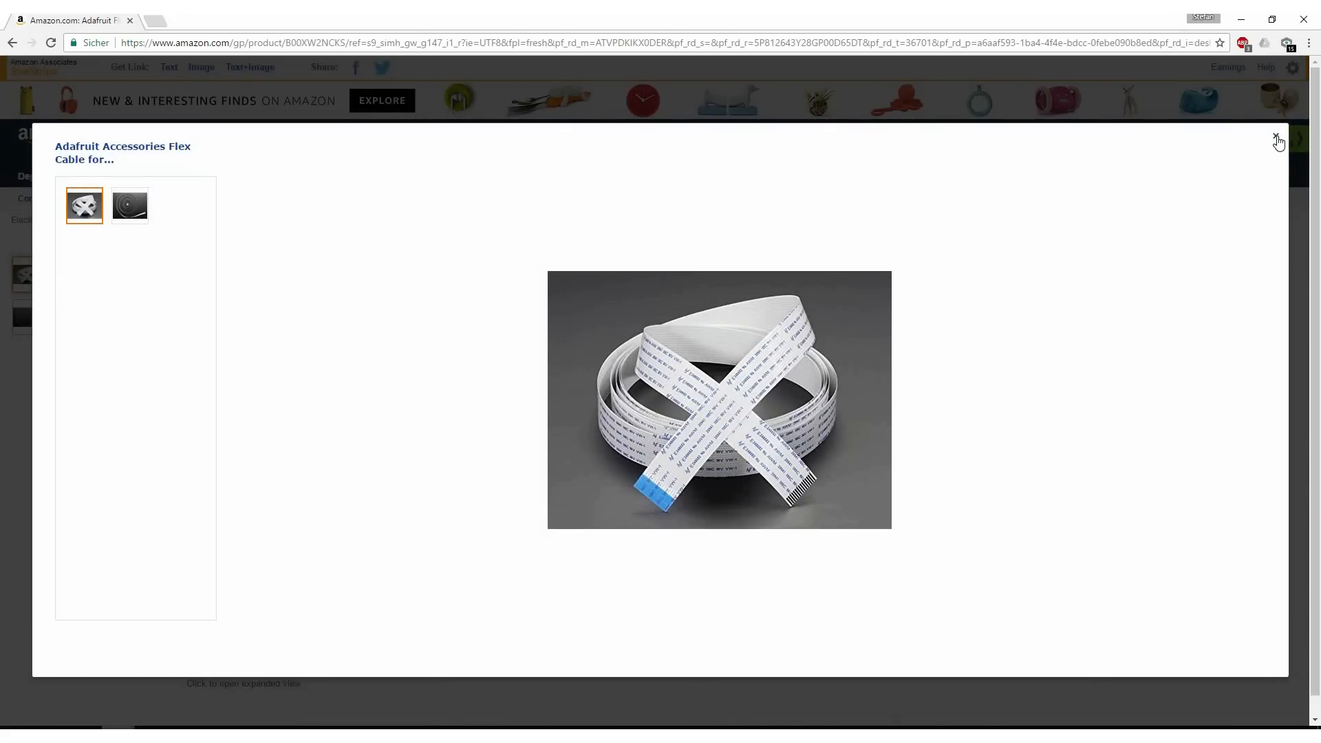
# Step: Close the enlarged image of the Adafruit 2-meter flex cable
pyautogui.click(1276, 139)
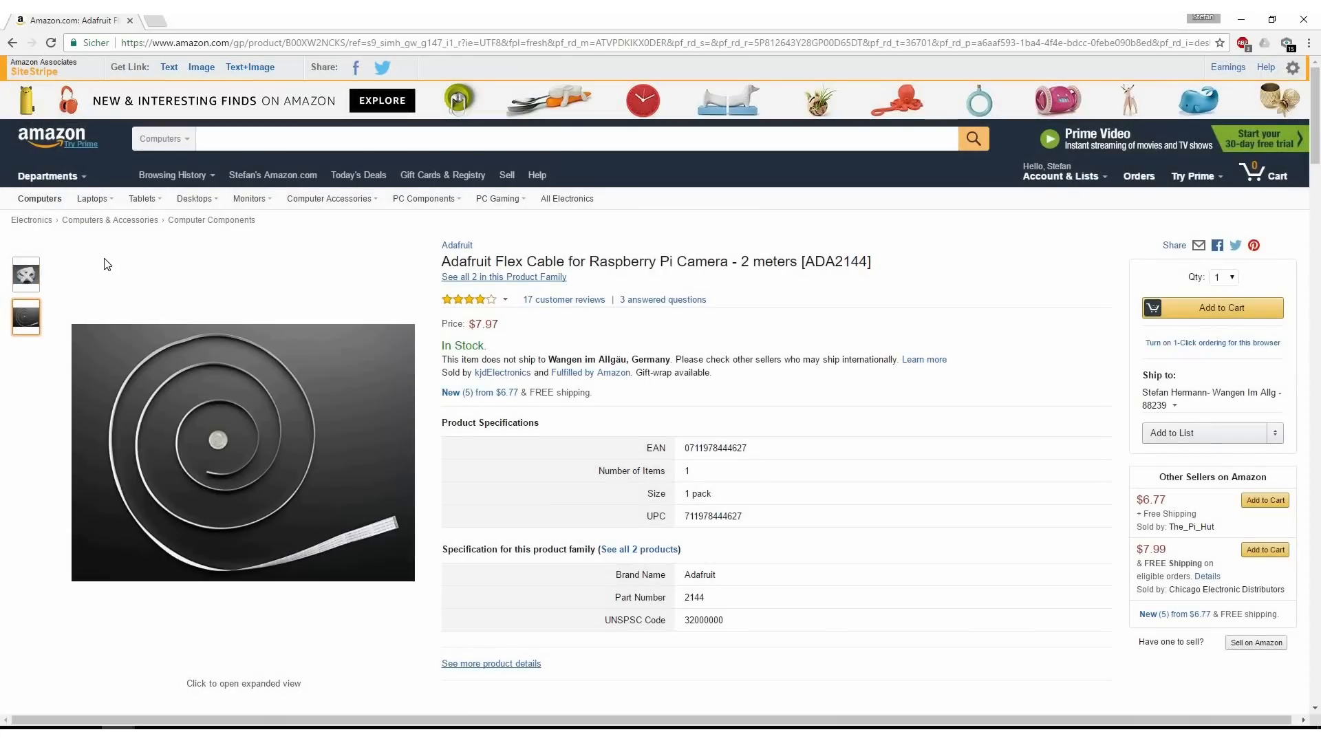
pyautogui.moveTo(251, 502)
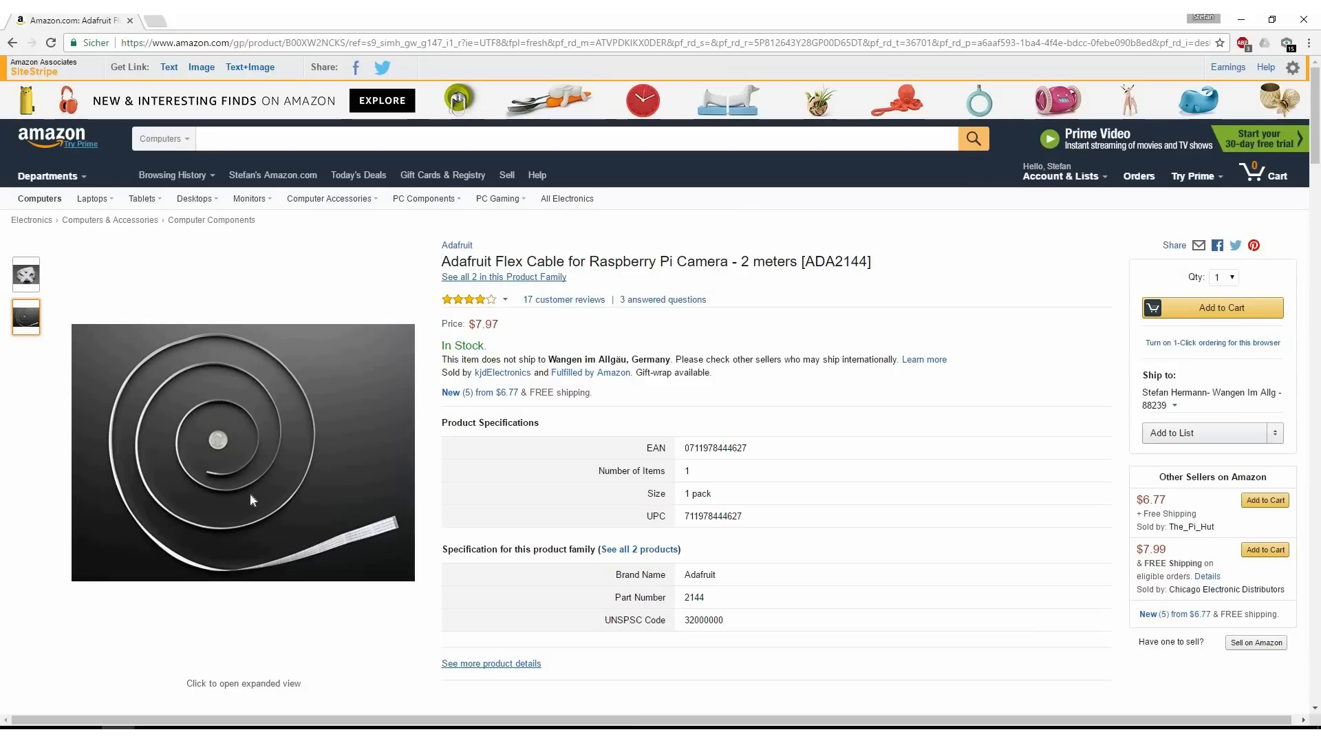
pyautogui.moveTo(320, 548)
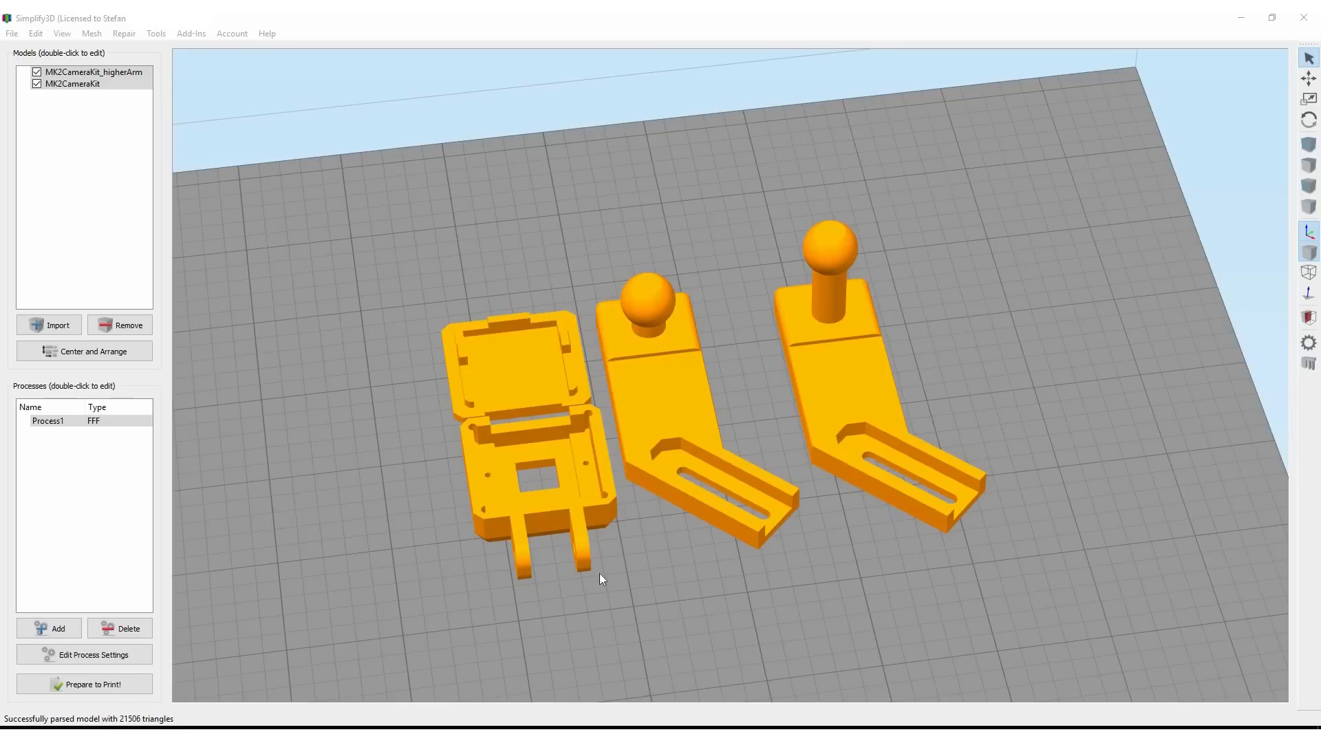
# Step: Slice the camera mount parts and preview their toolpaths
pyautogui.click(72, 83)
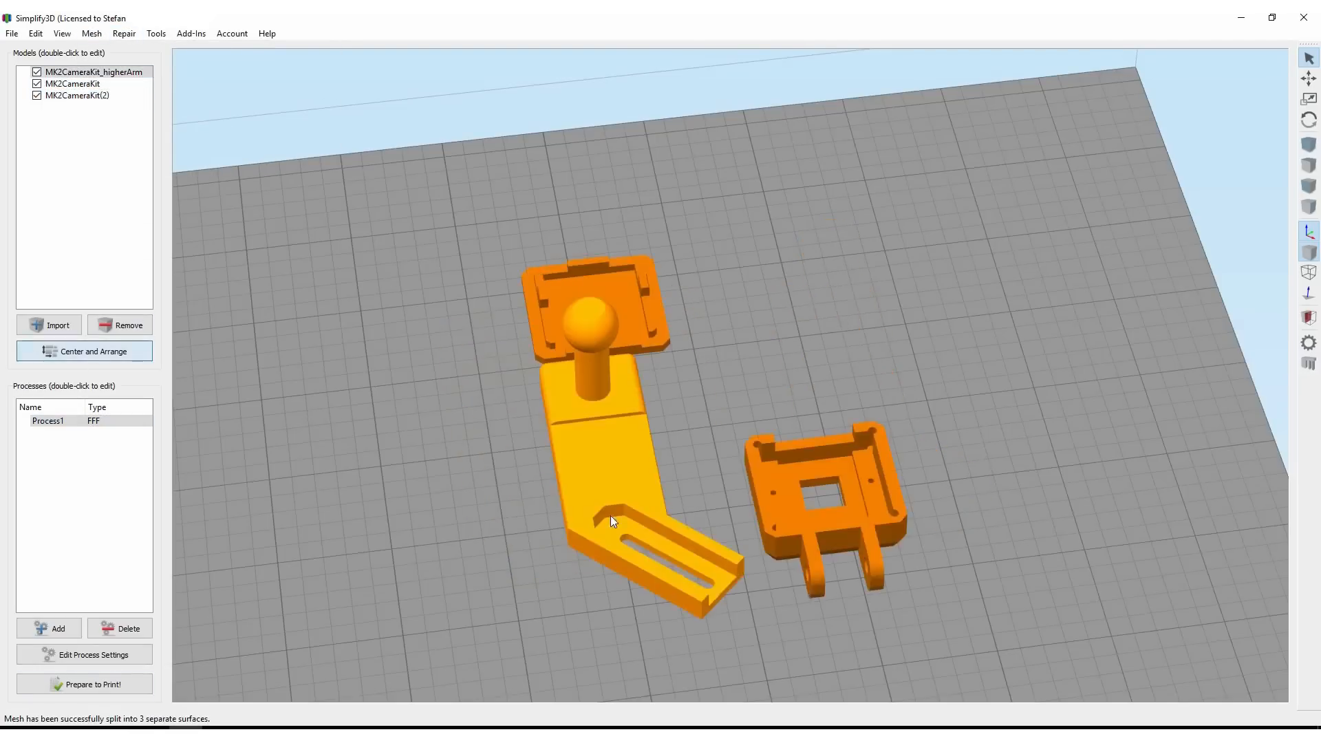
pyautogui.click(83, 683)
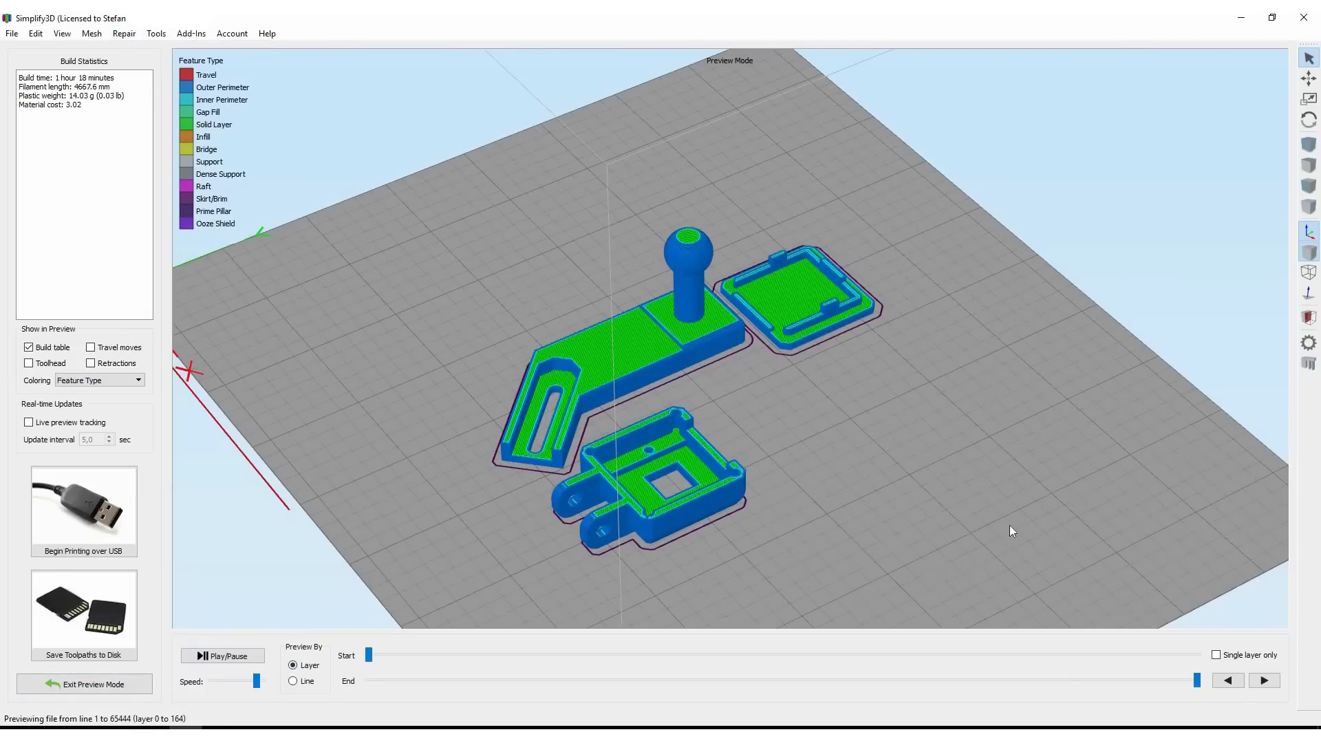
pyautogui.click(84, 683)
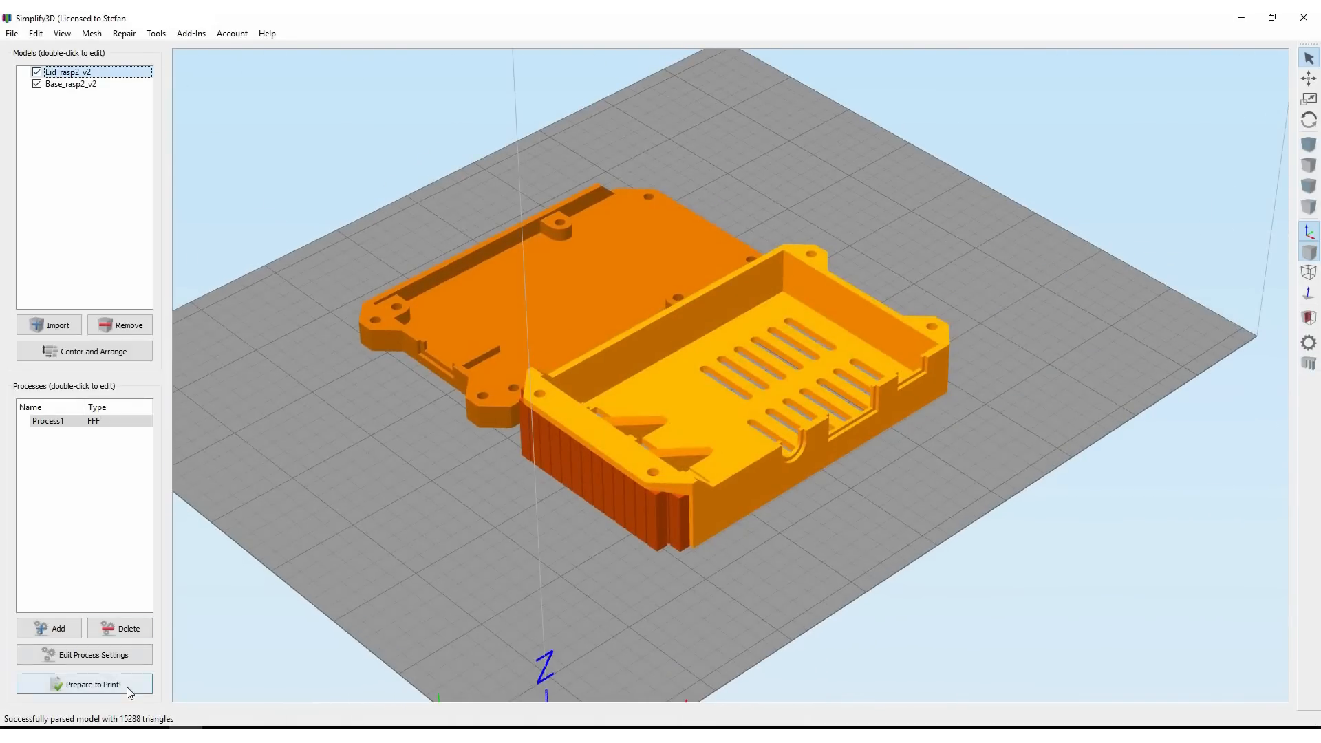
# Step: Slice the Raspberry Pi case, exit preview mode, and continue to the wrench and LCD cable clips
pyautogui.click(83, 684)
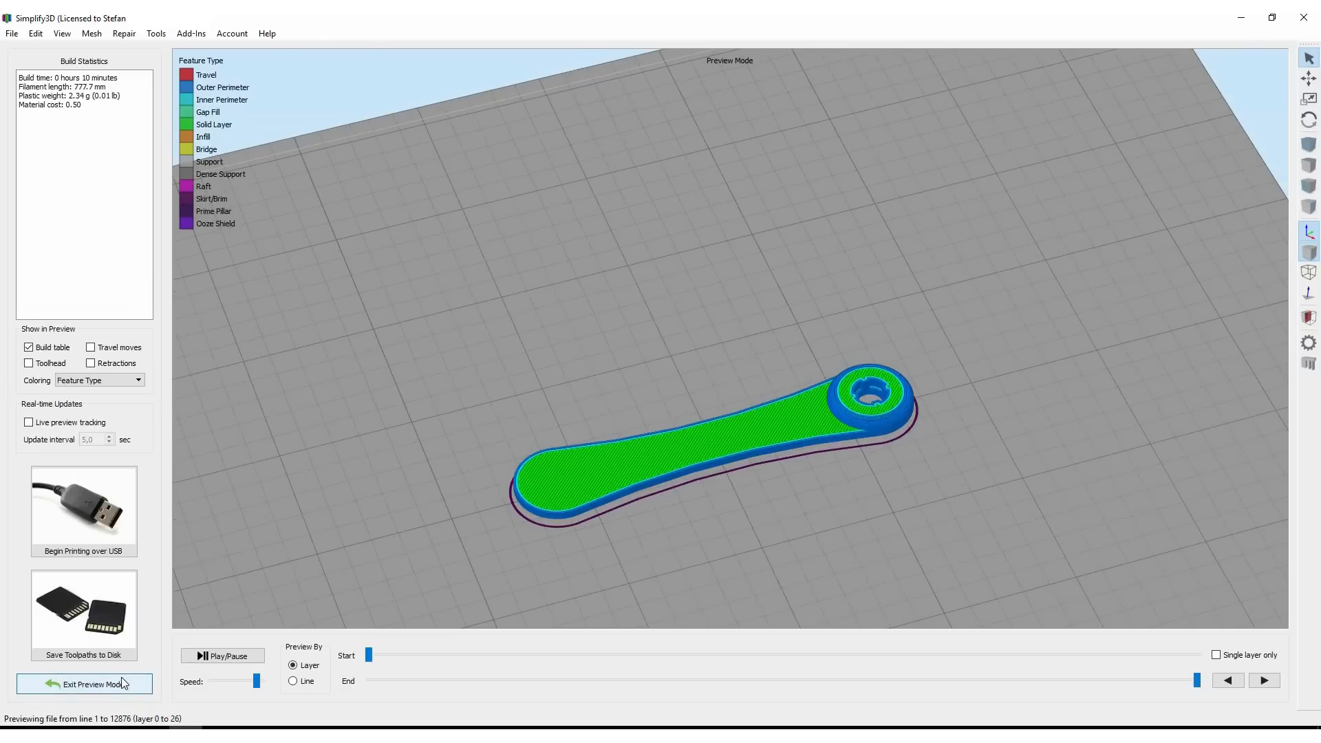
pyautogui.click(84, 683)
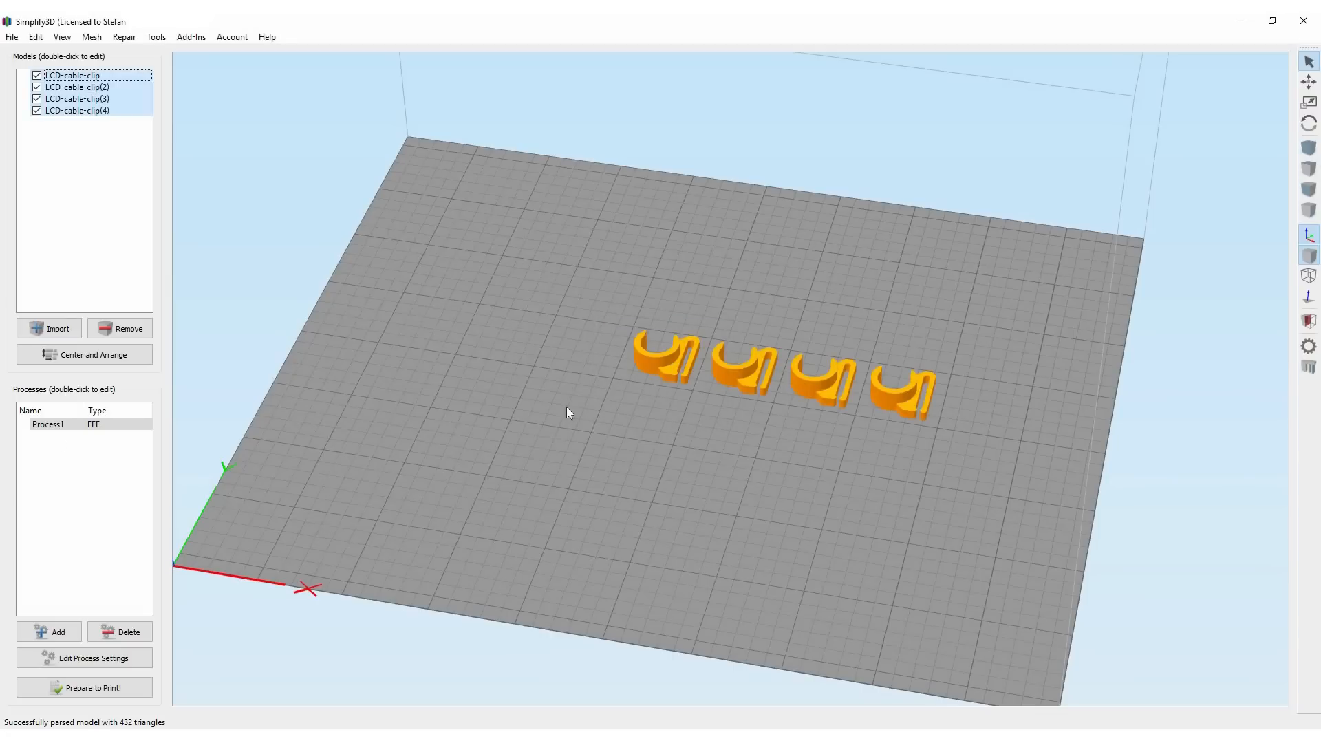
pyautogui.click(83, 687)
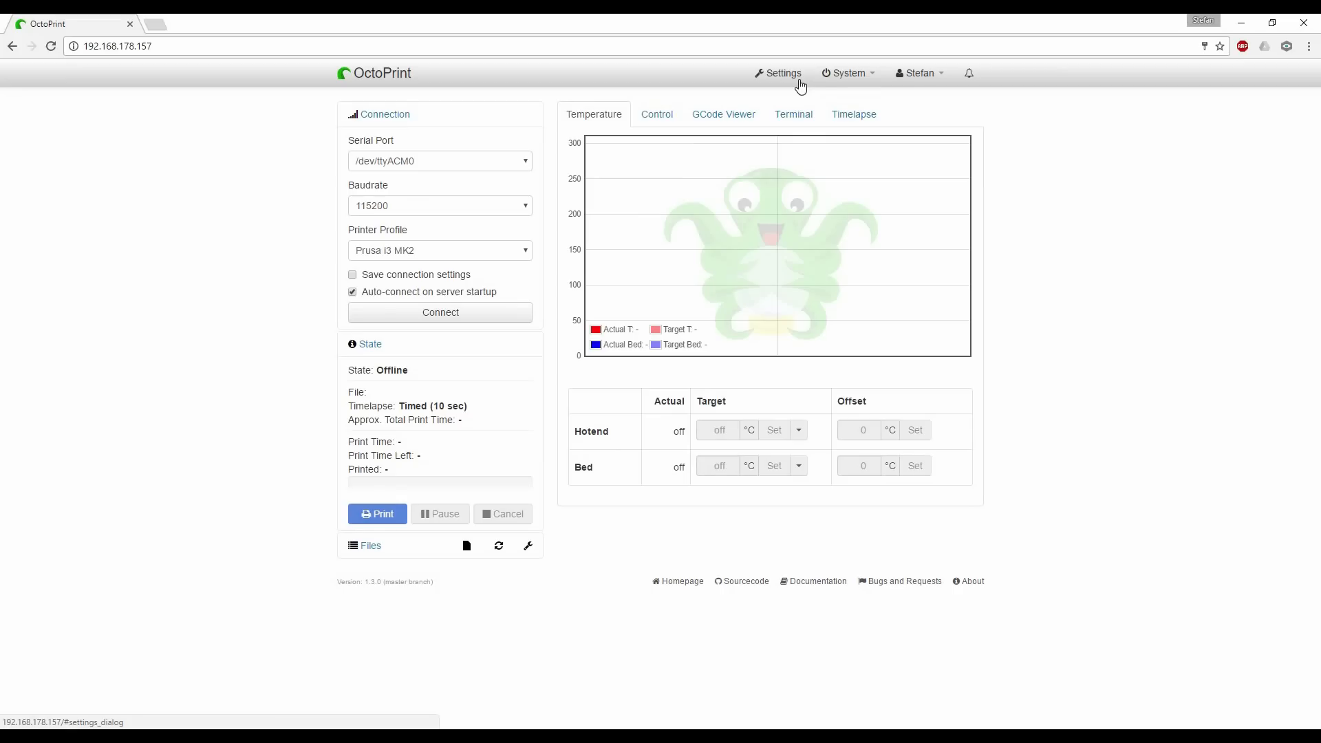
pyautogui.moveTo(657, 114)
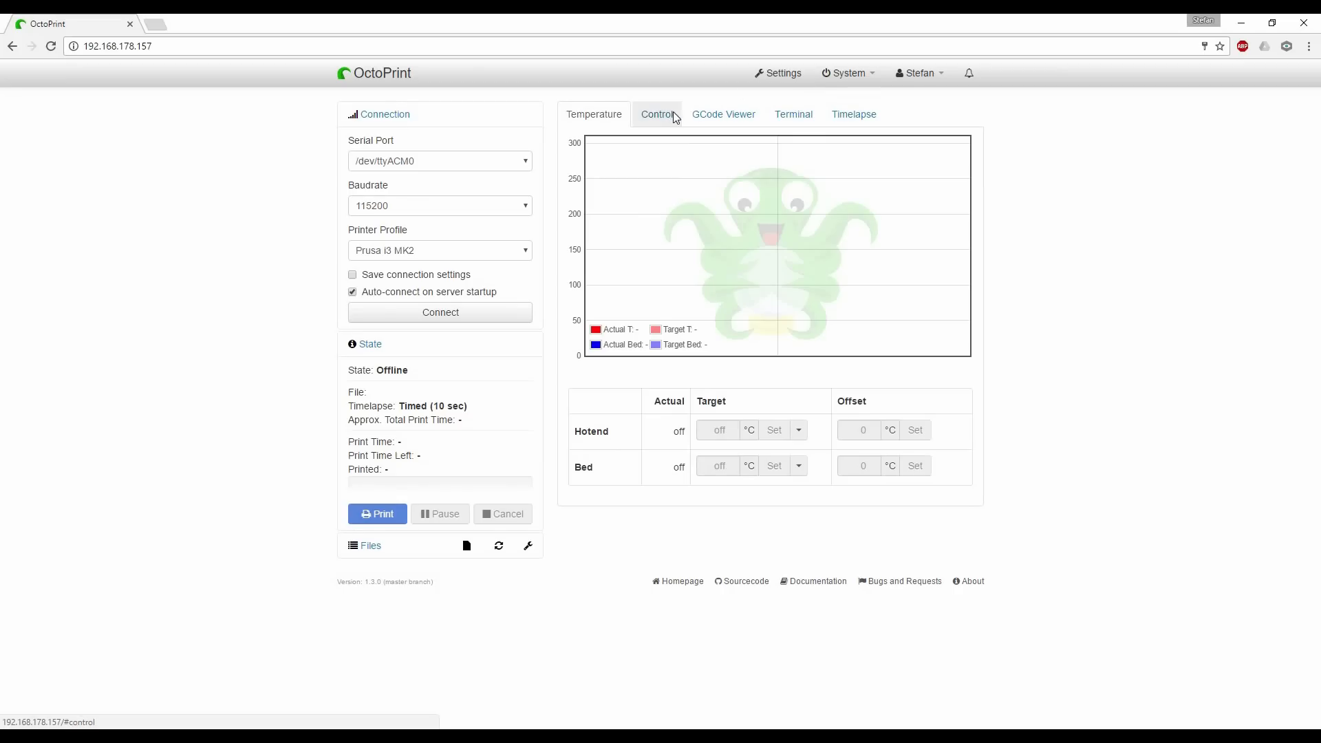
# Step: Switch OctoPrint to the Control view showing the live webcam feed
pyautogui.click(657, 114)
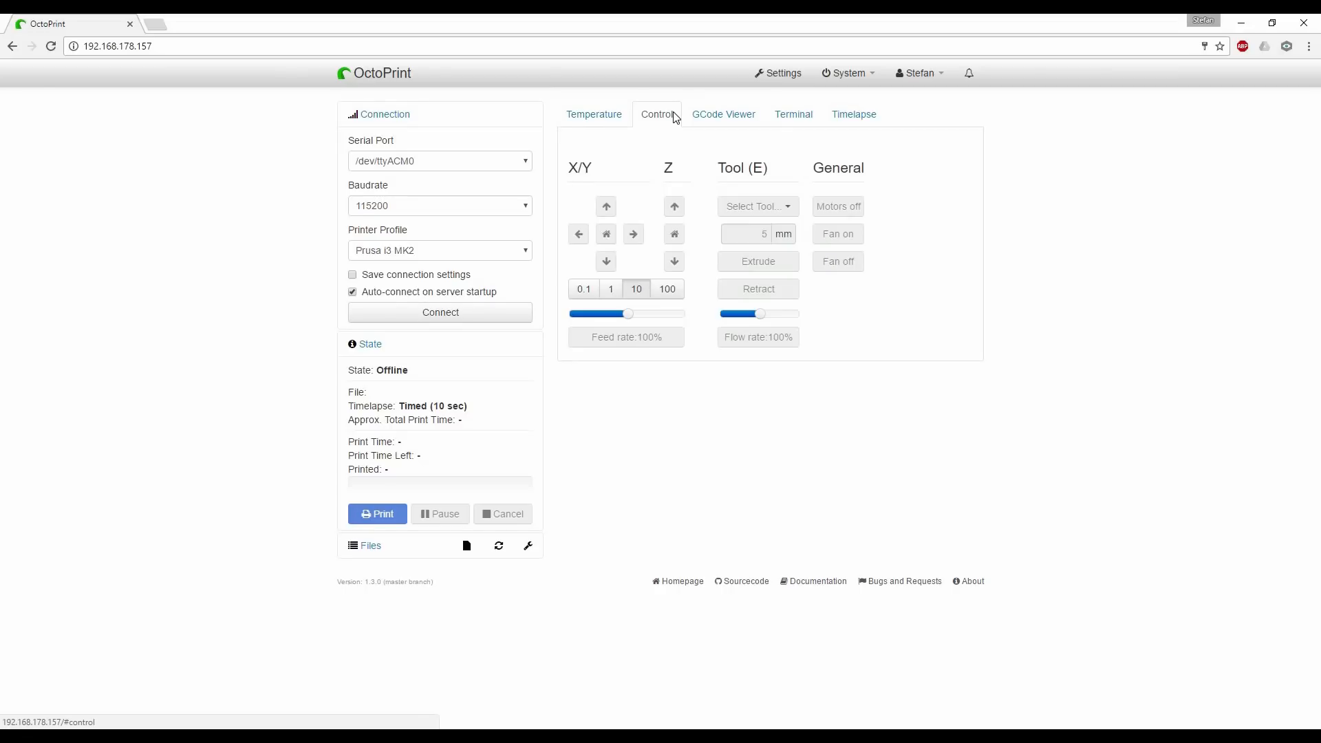
pyautogui.click(656, 114)
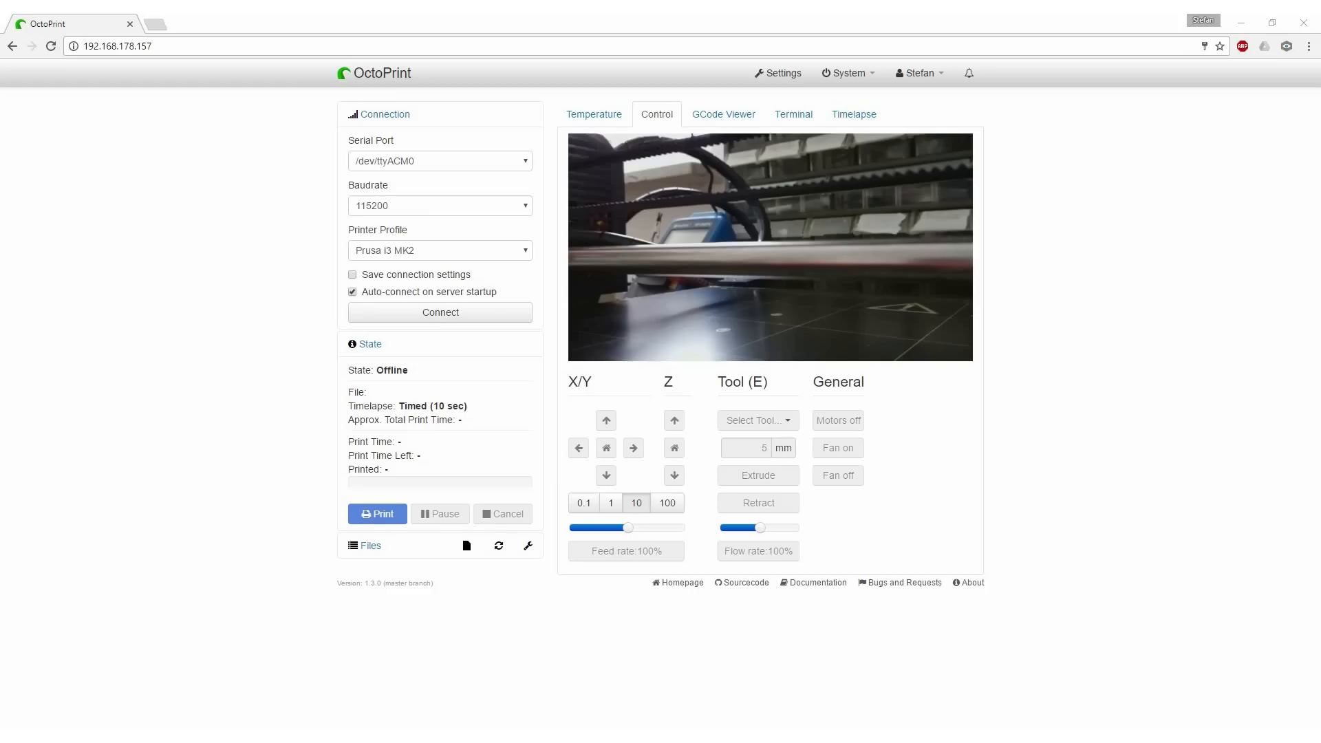
# Step: Enable 'Flip webcam horizontally' under Webcam & Timelapse settings and return to Control
pyautogui.click(776, 73)
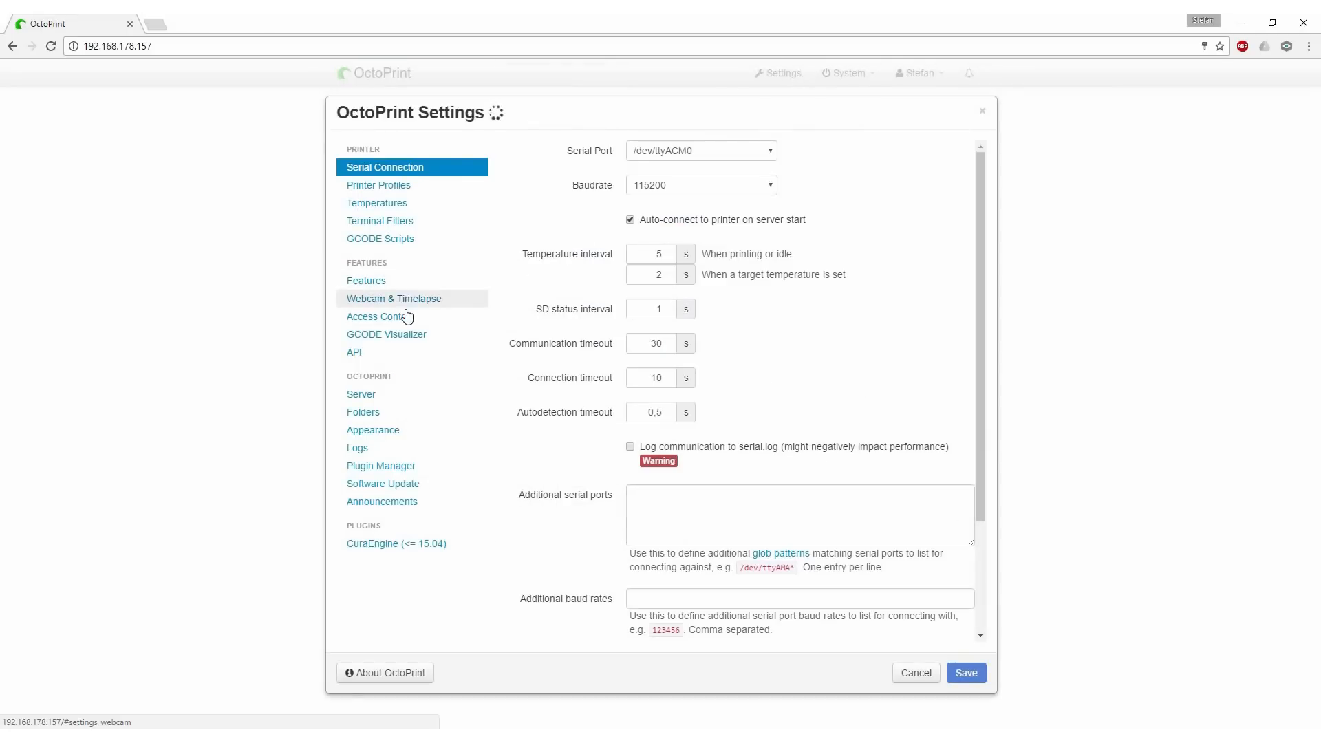
pyautogui.click(393, 298)
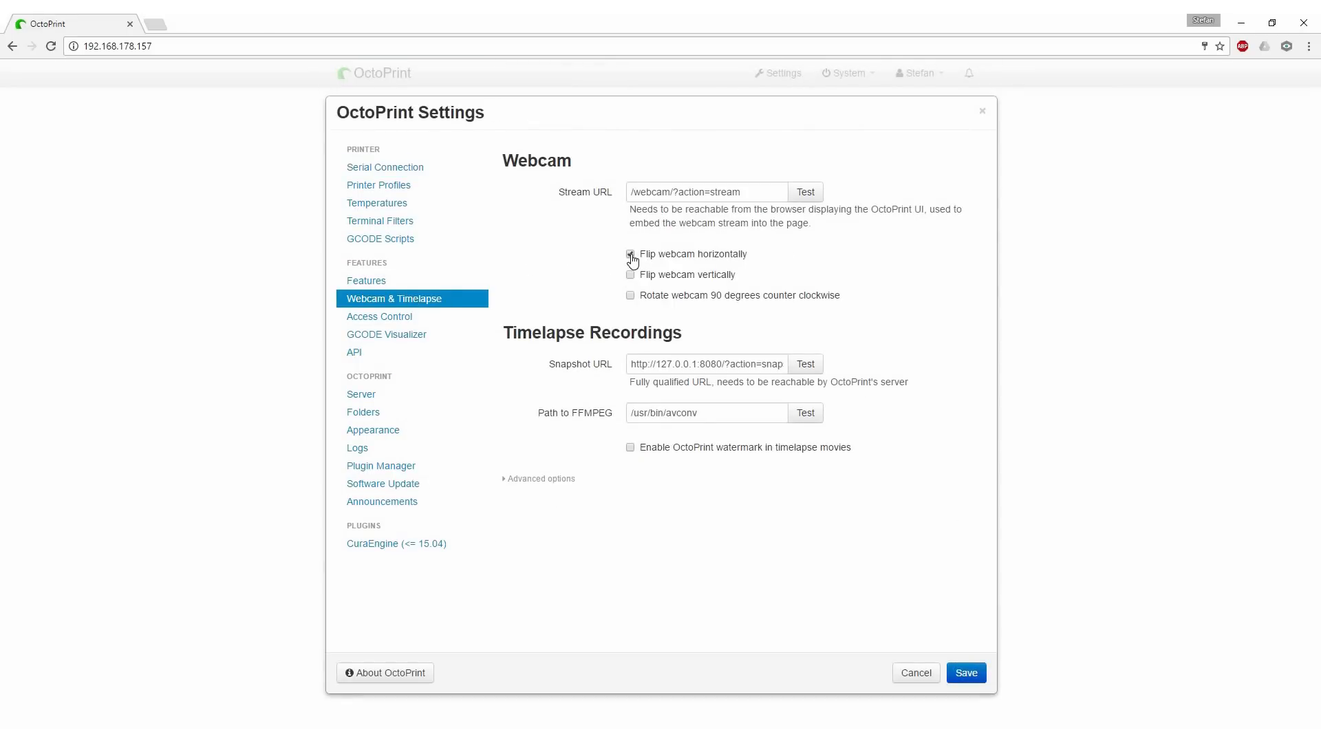
pyautogui.click(964, 672)
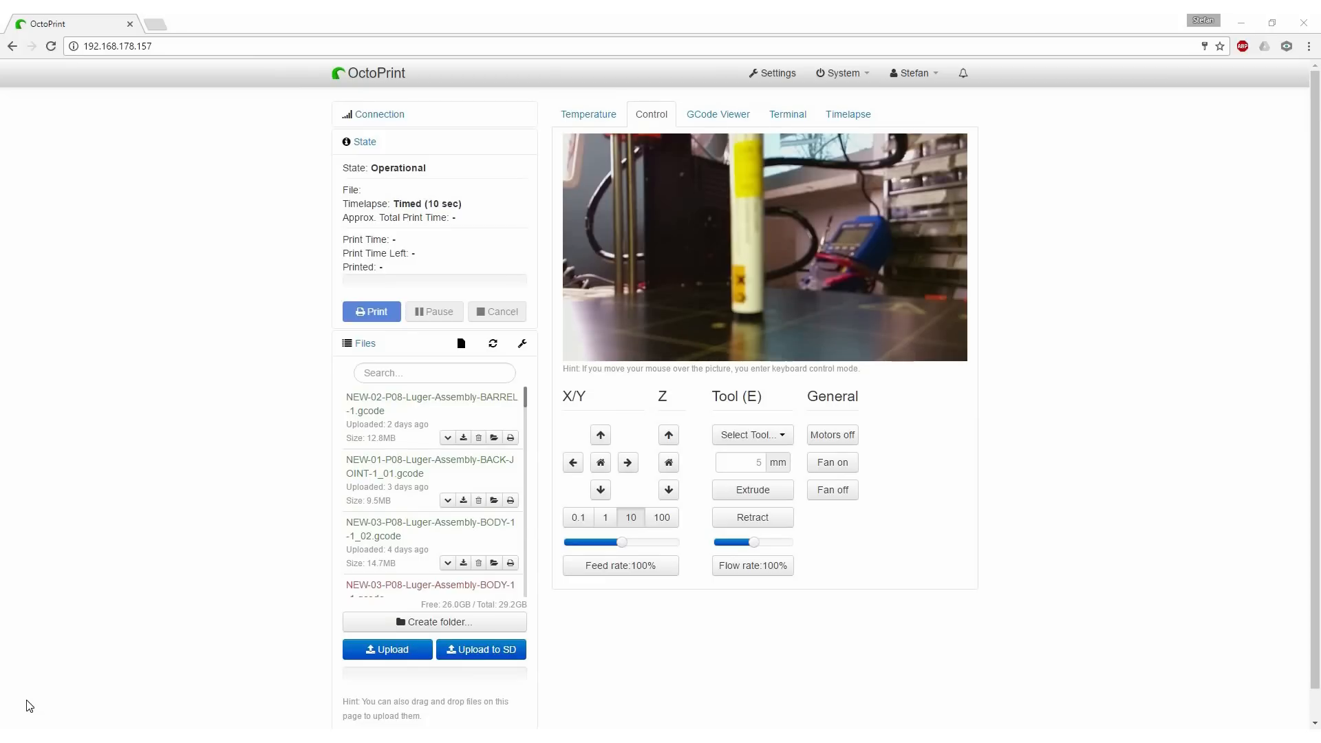
pyautogui.click(650, 114)
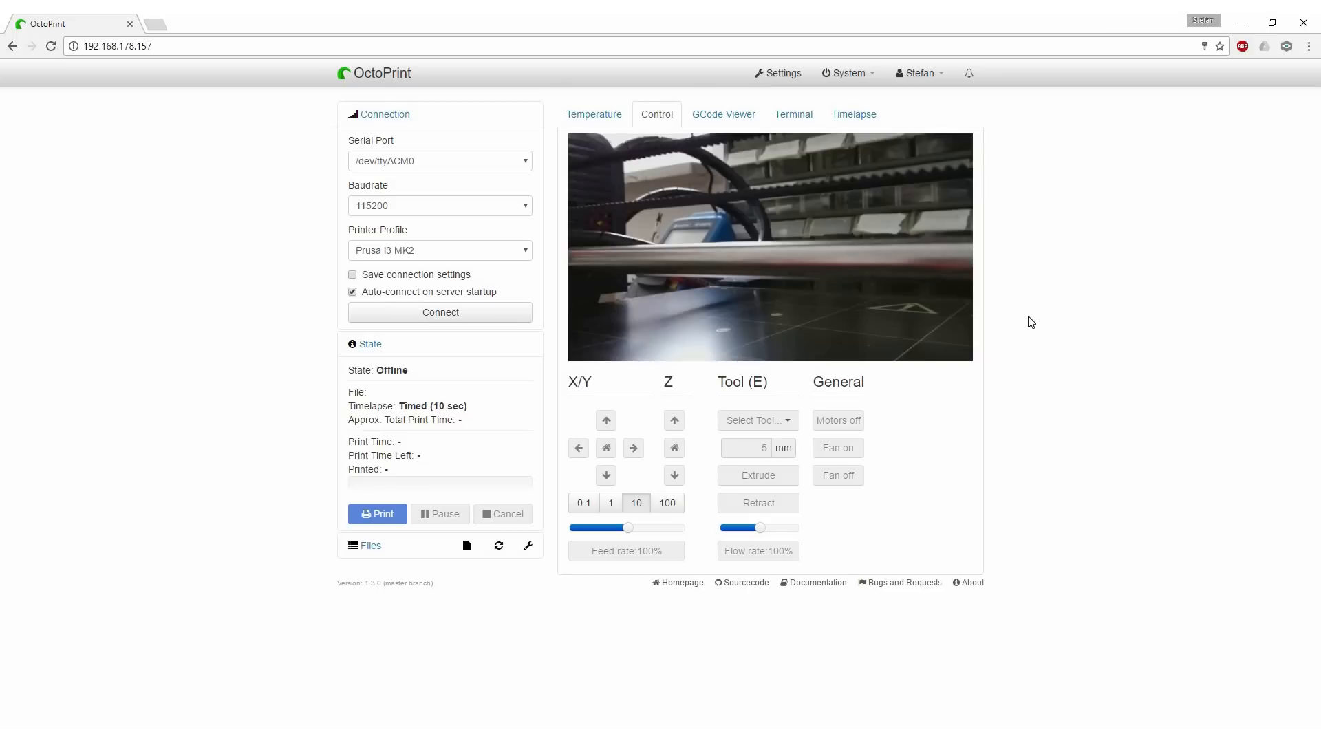
# Step: Save timed timelapse with a 10-second interval as the default
pyautogui.click(852, 113)
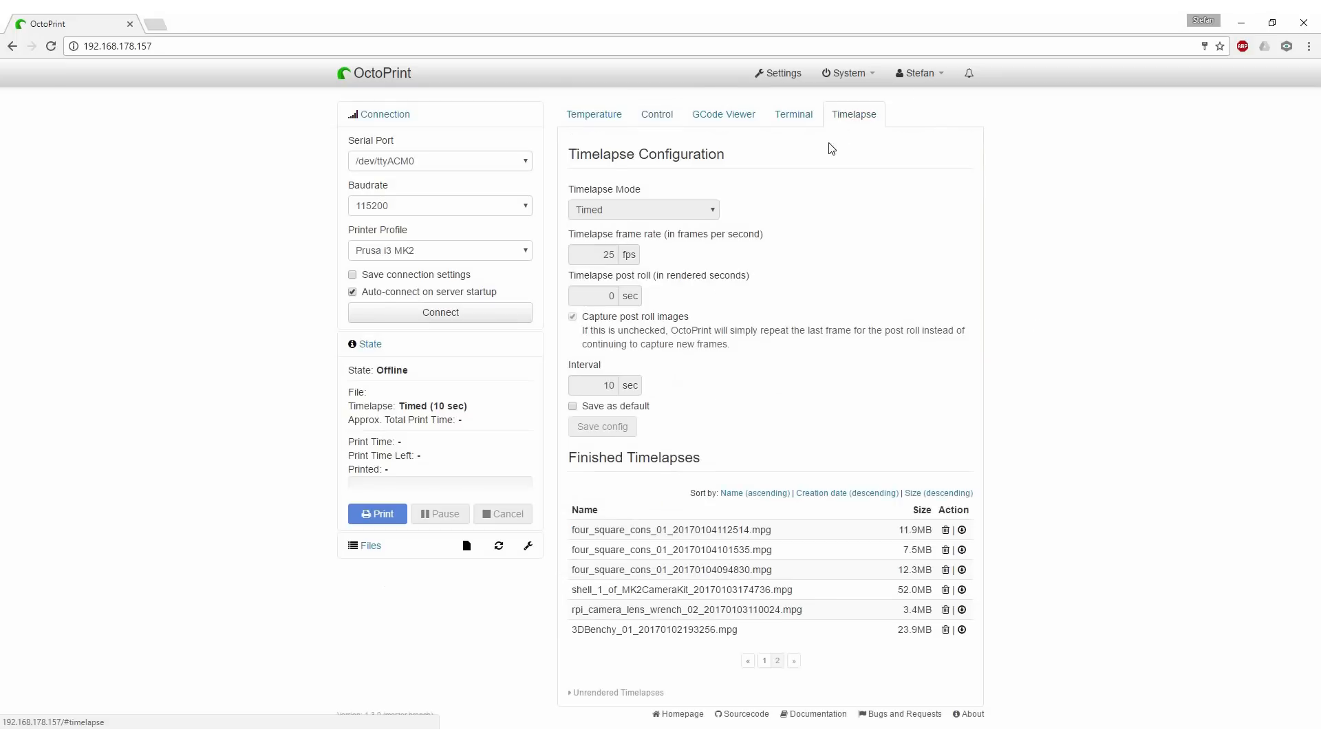
pyautogui.moveTo(645, 361)
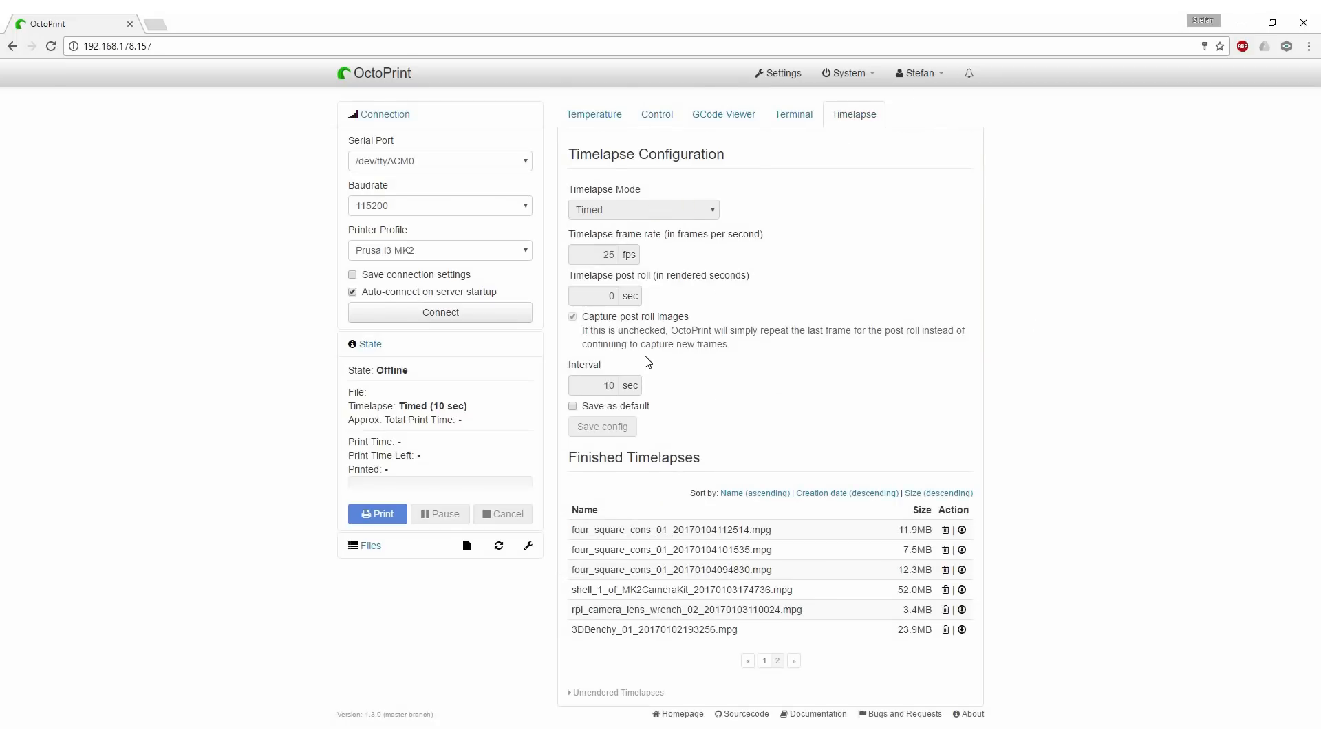
pyautogui.moveTo(586, 401)
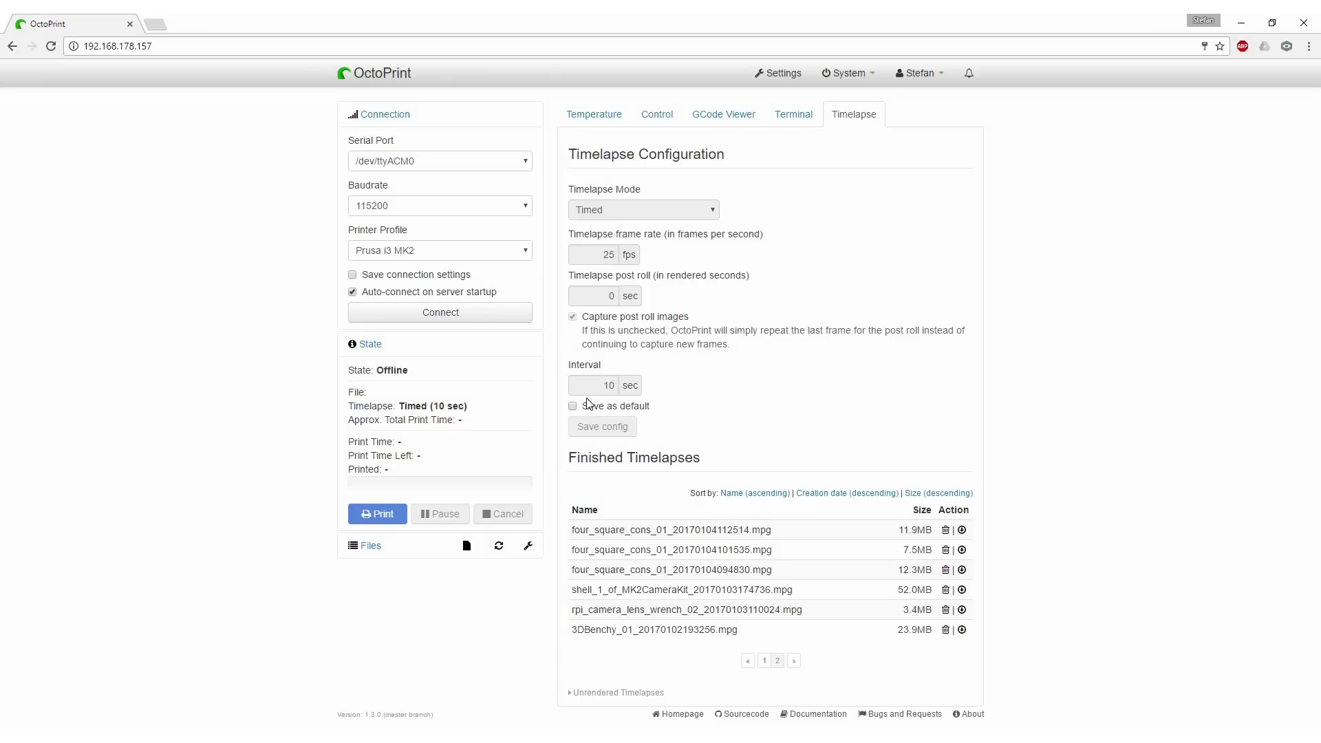
pyautogui.click(573, 405)
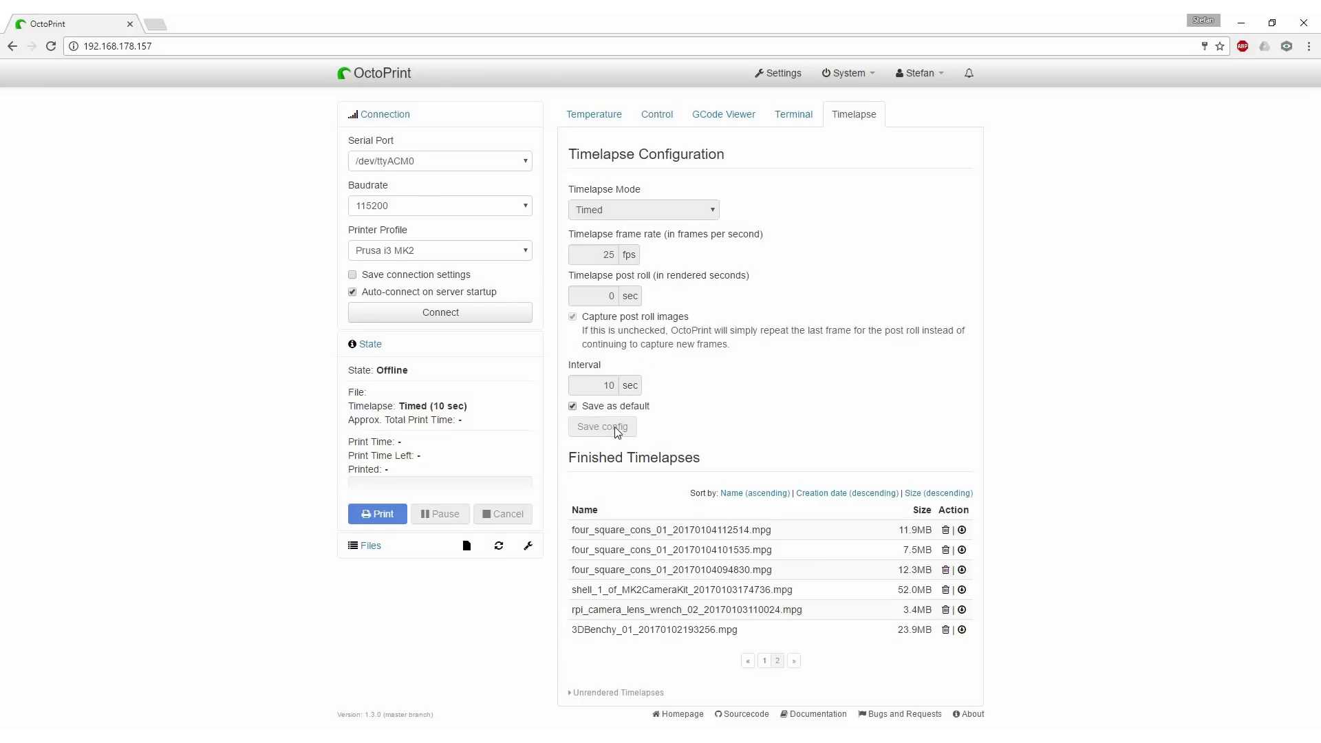